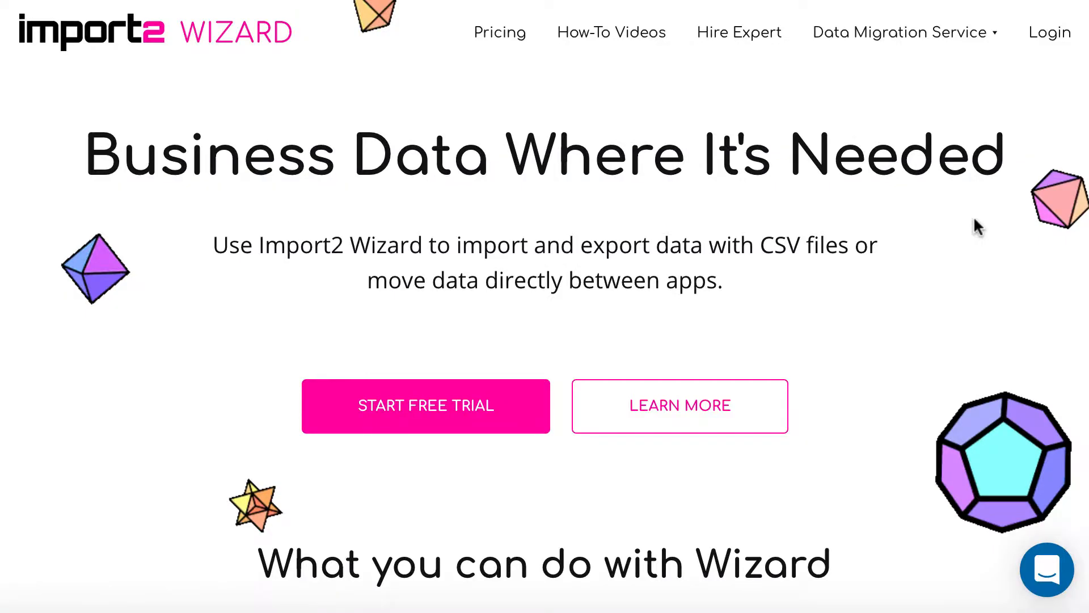
mouse_move(1045, 39)
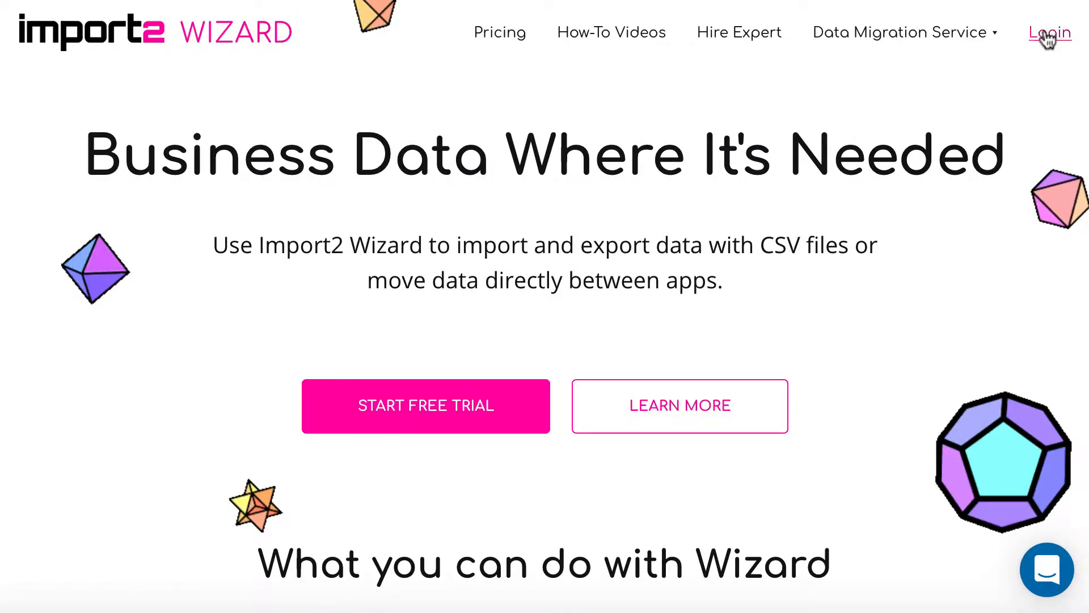
- Log in to reach the Import2 Wizard account dashboard
click(1048, 32)
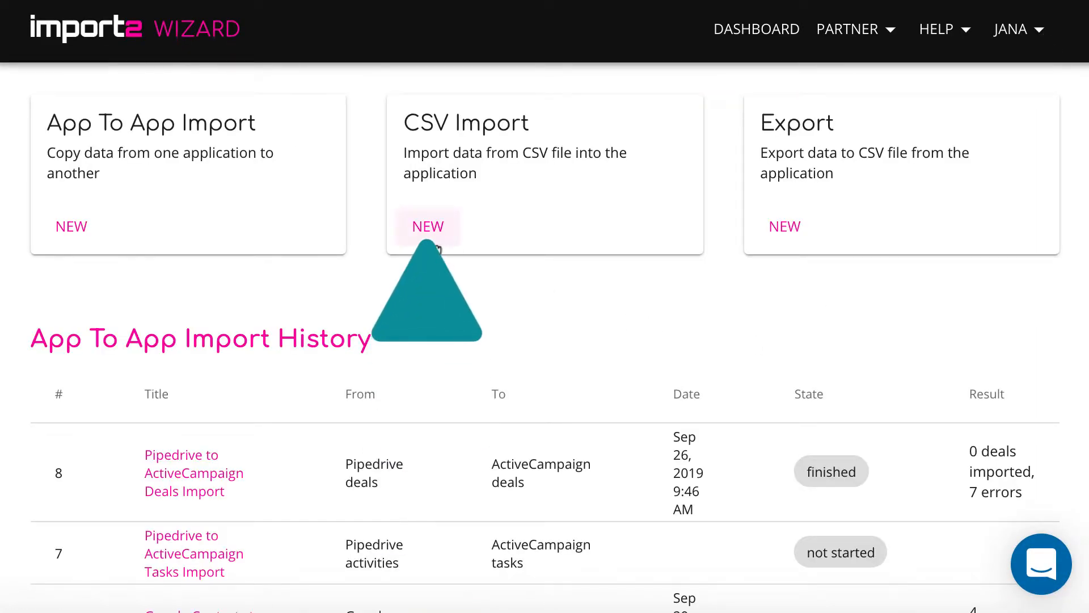
- Start a new CSV import with HubSpot as destination and Tasks as the object
click(428, 226)
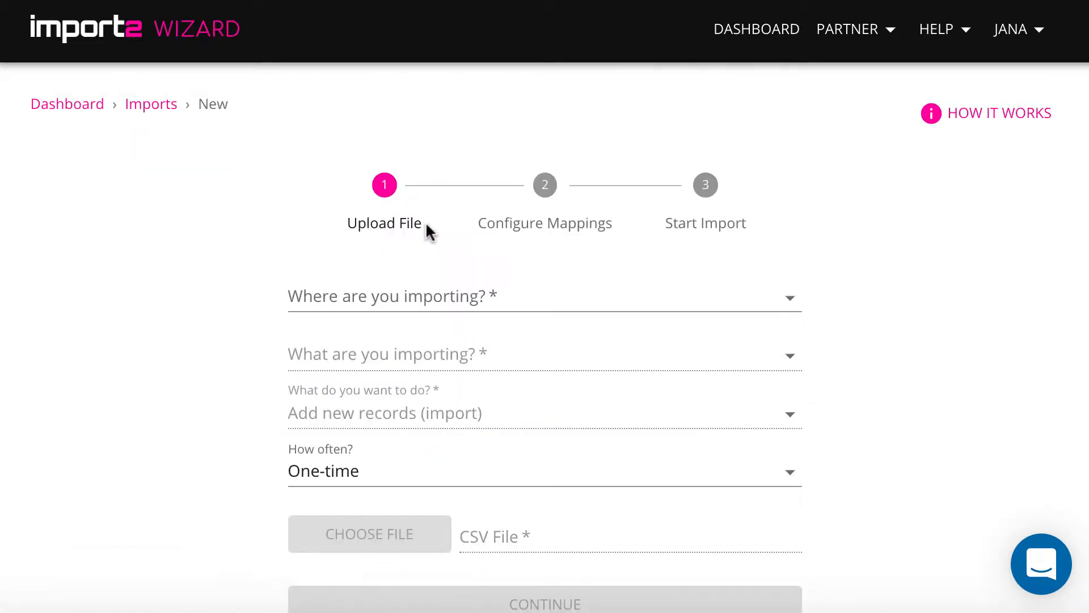
click(544, 296)
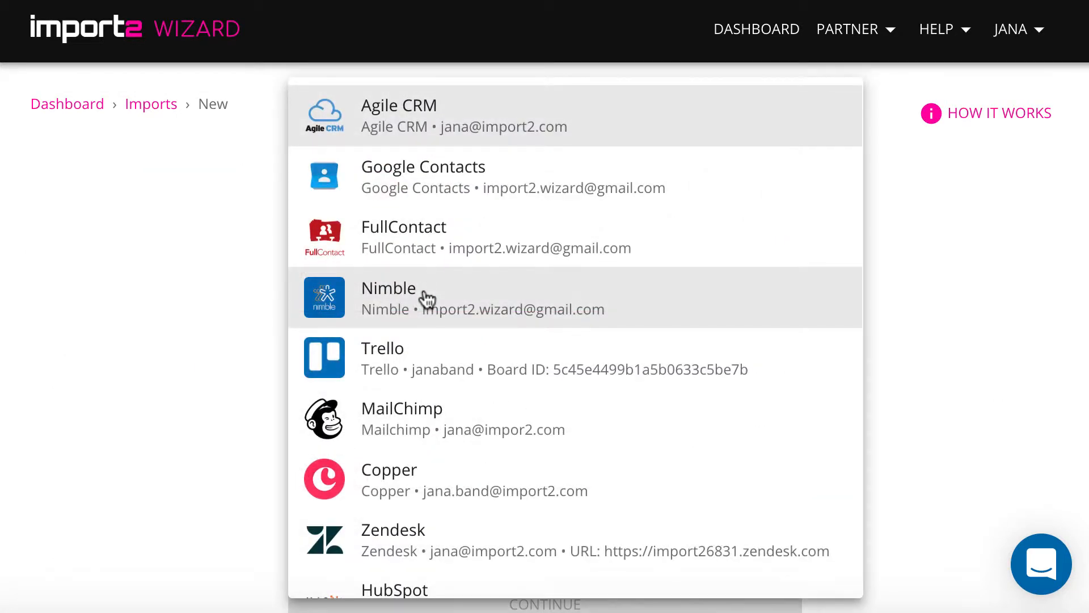
click(390, 588)
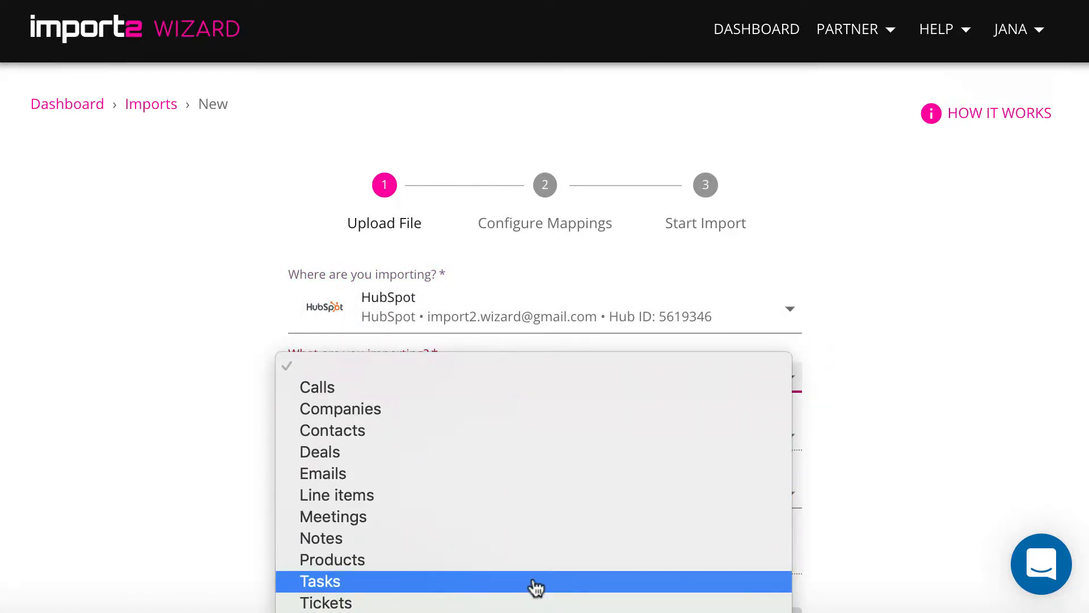
click(319, 581)
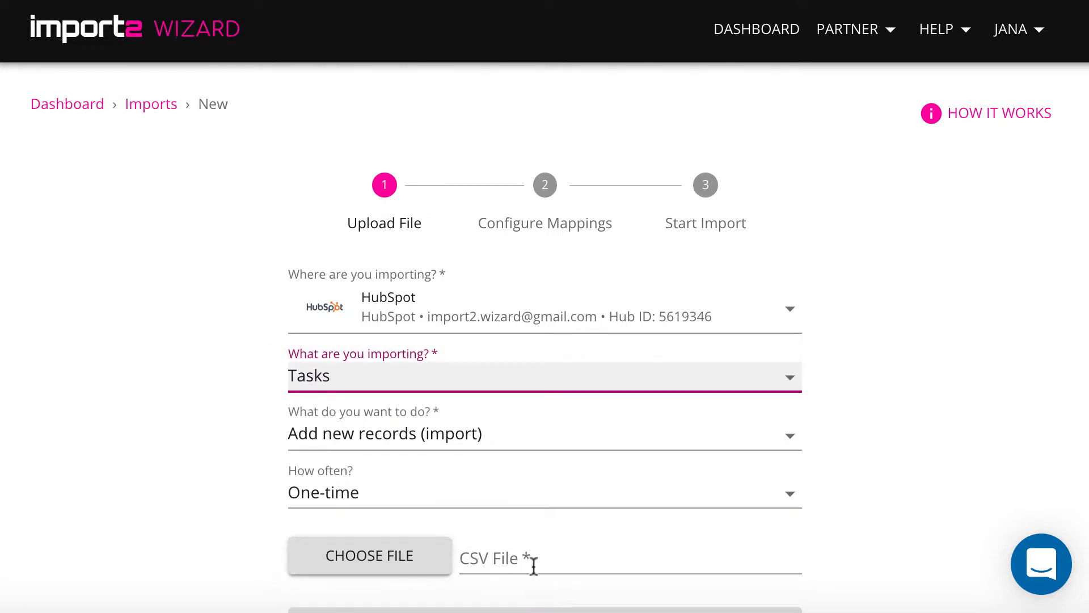
- Set the import to add new records and run as a one-time import
click(532, 433)
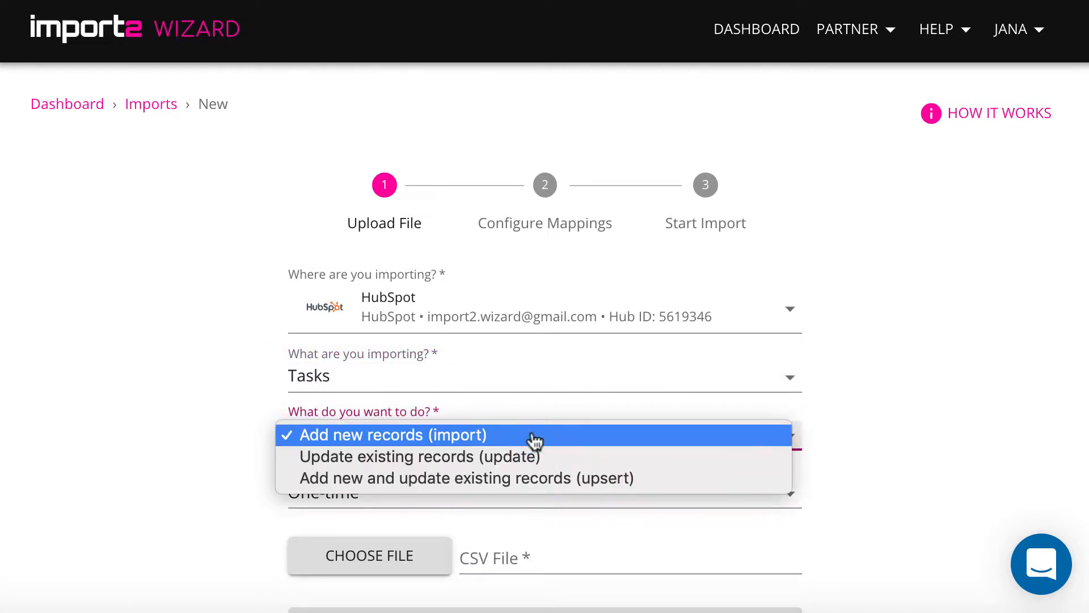
click(393, 435)
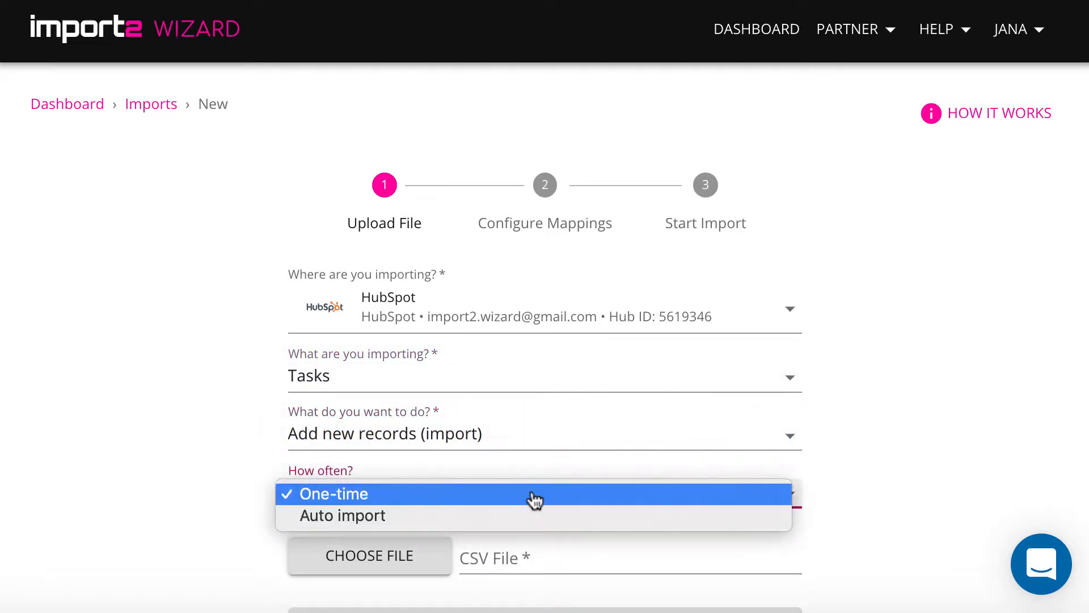
click(334, 495)
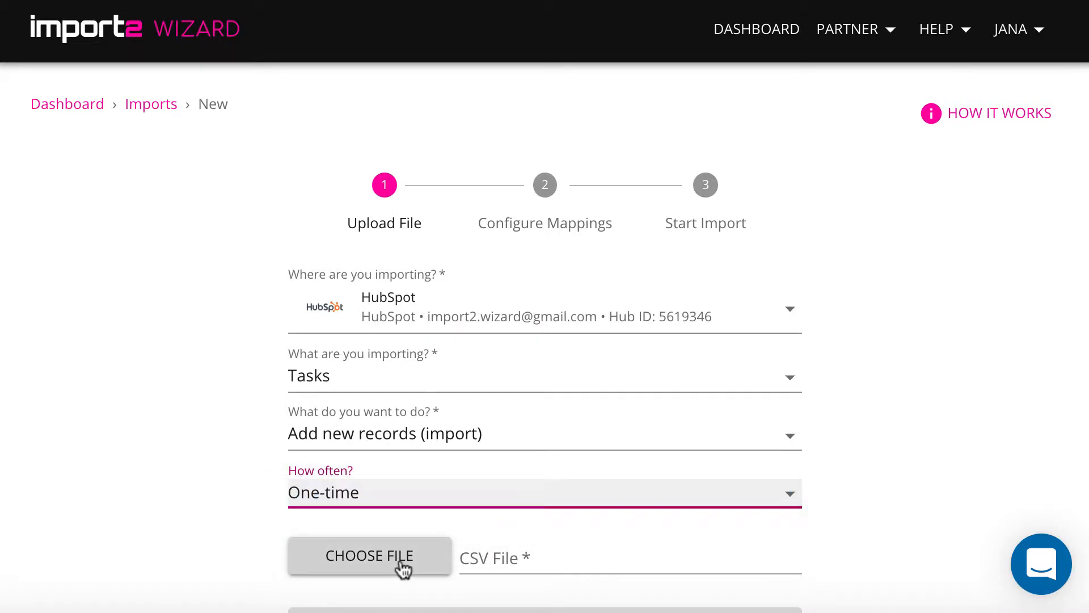
- Upload HubSpot Tasks Import.csv and let it process to 100%
click(370, 556)
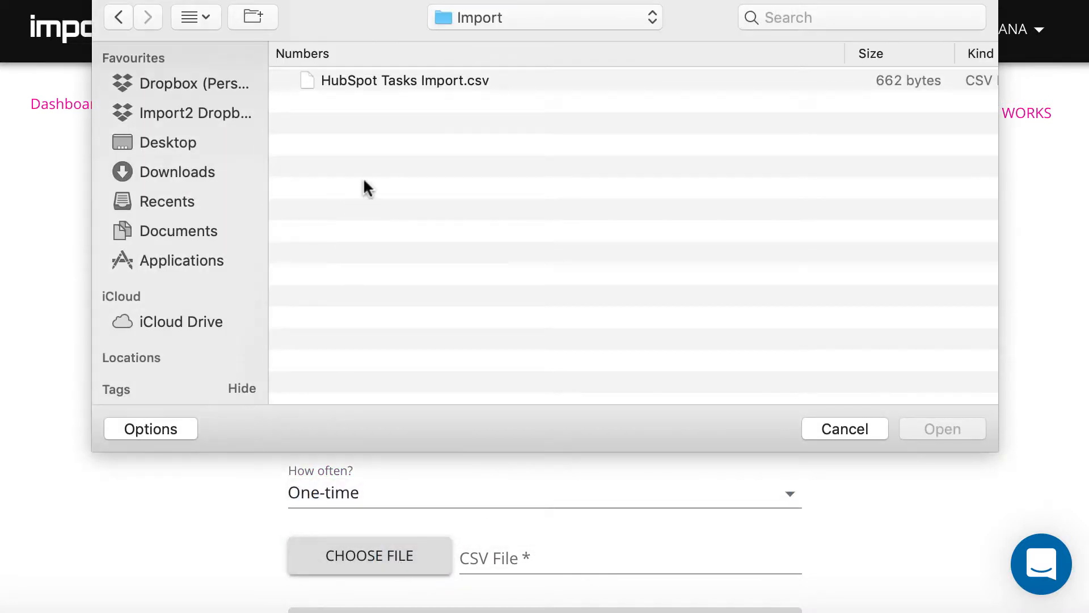
click(404, 79)
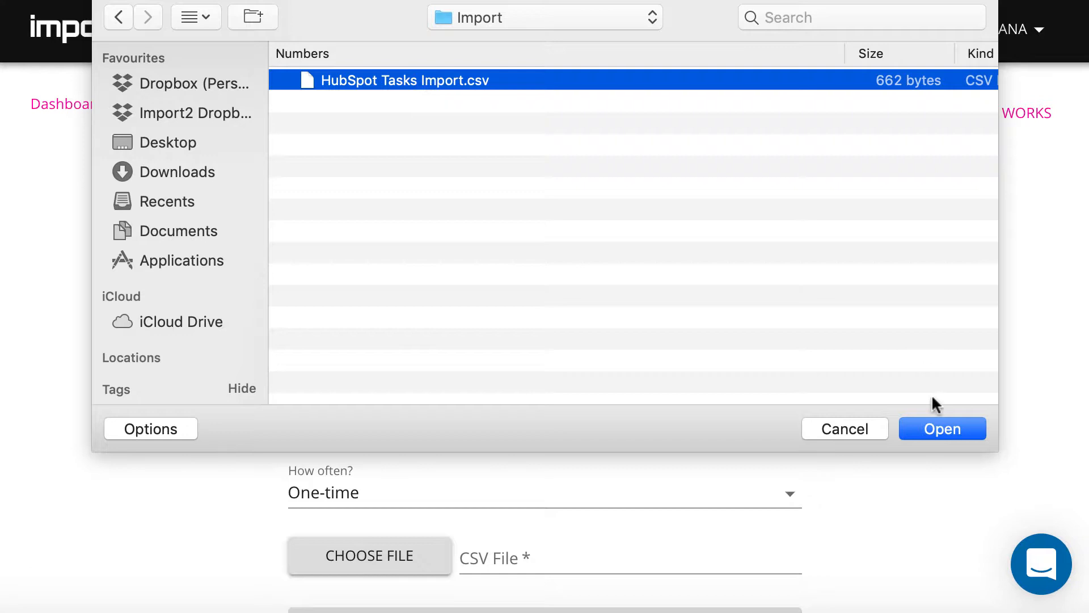
click(942, 429)
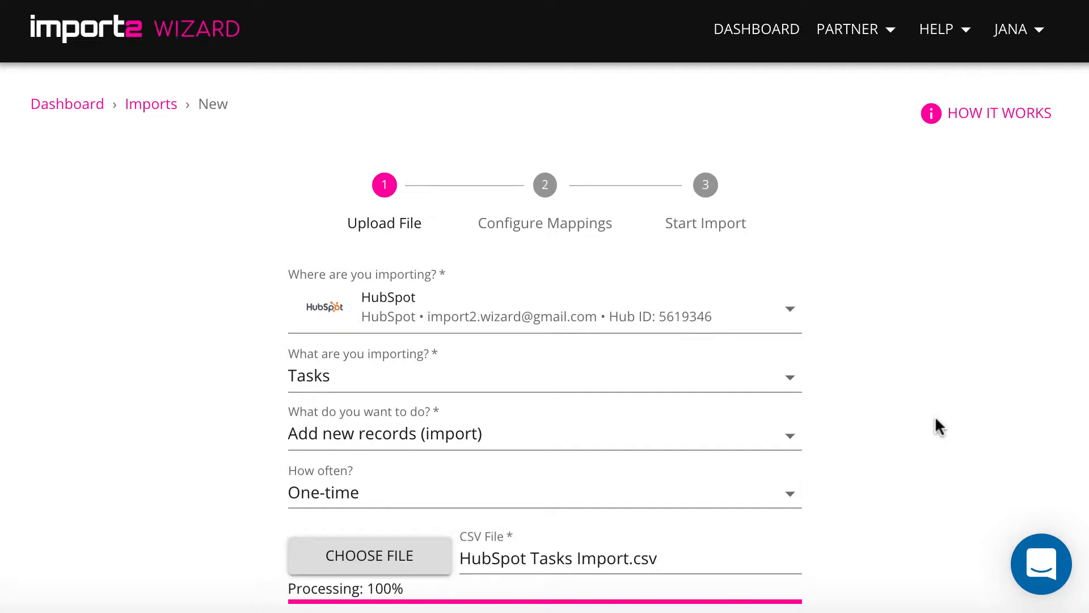
scroll(down, 3)
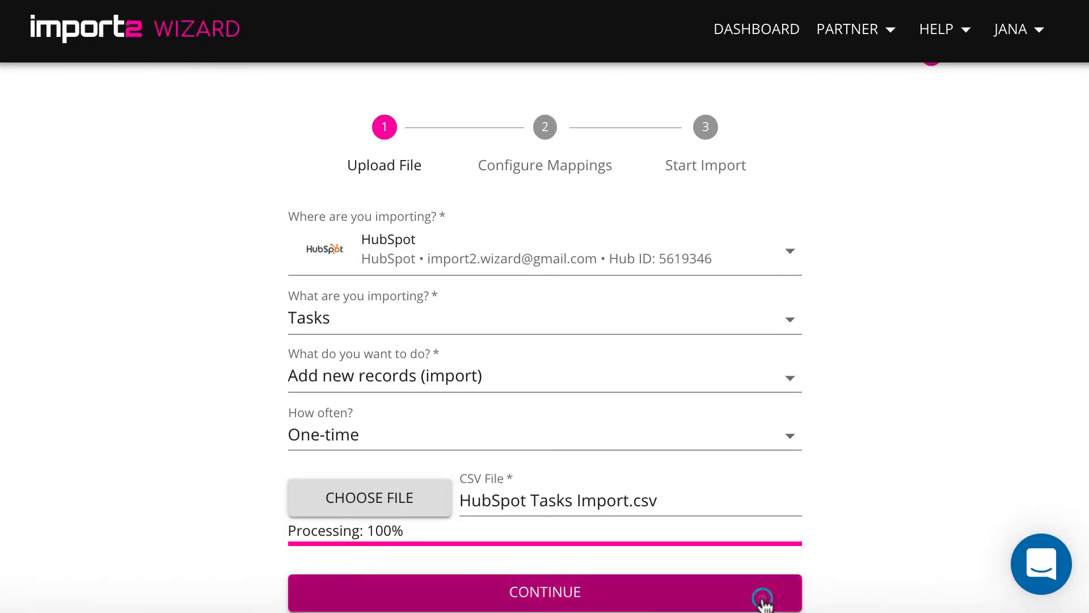
- Map Task Name to Subject and Content to Body
click(545, 609)
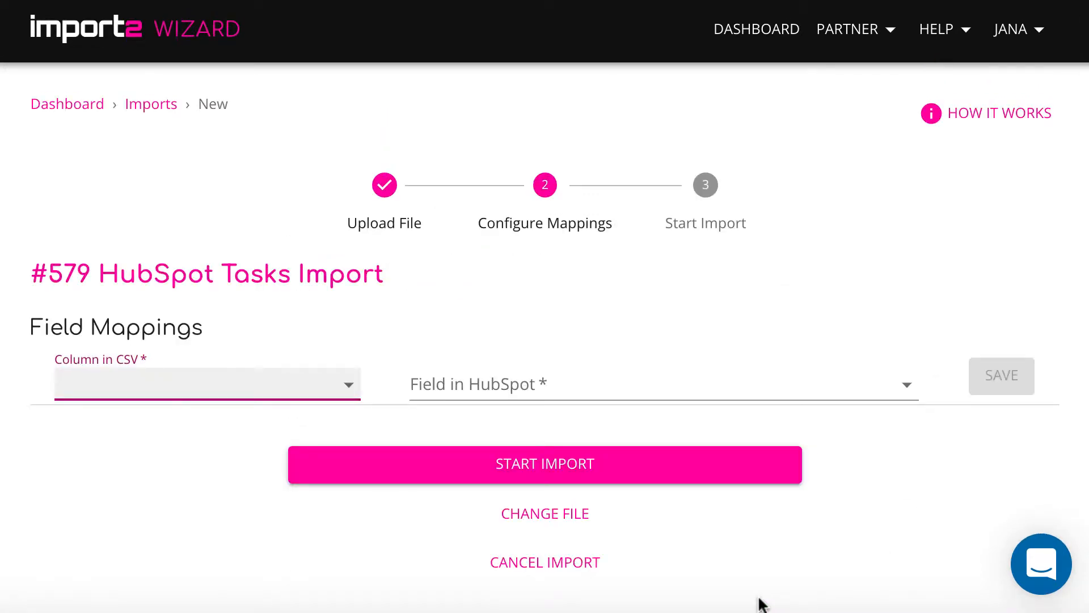
click(207, 384)
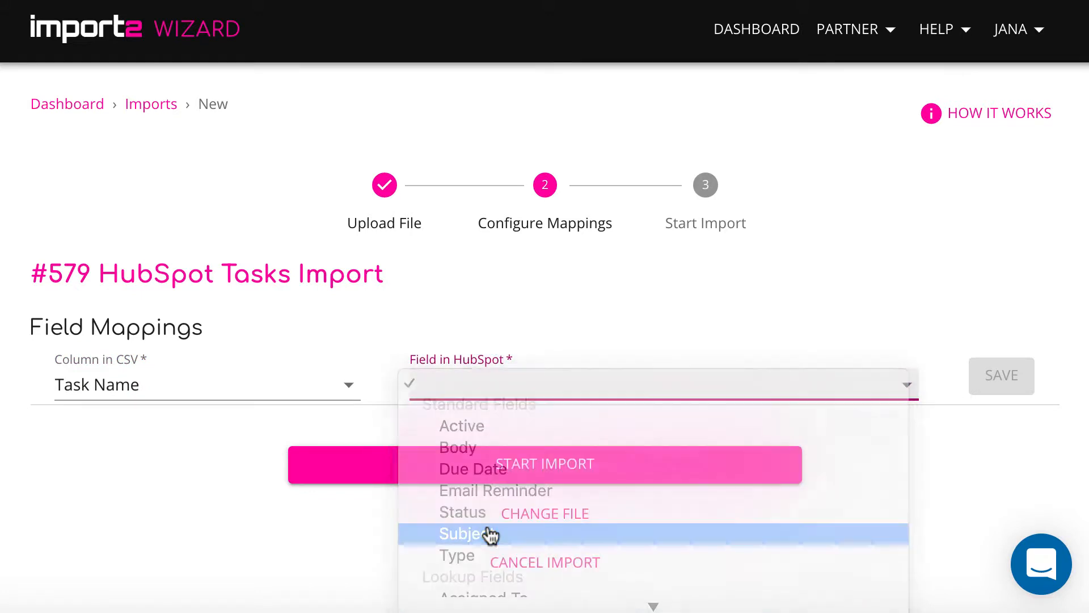
click(463, 534)
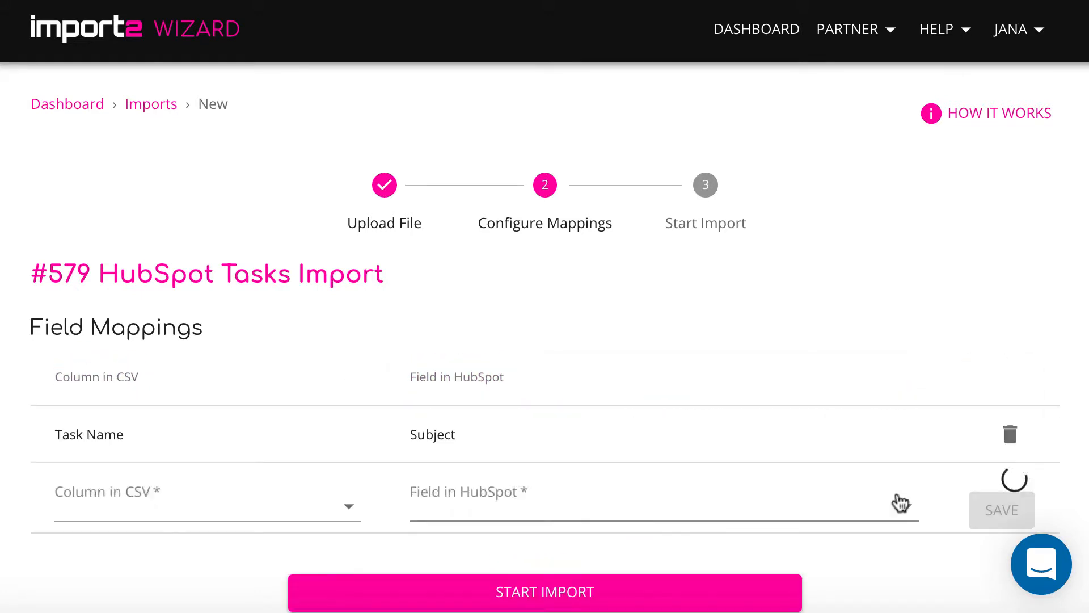
click(205, 509)
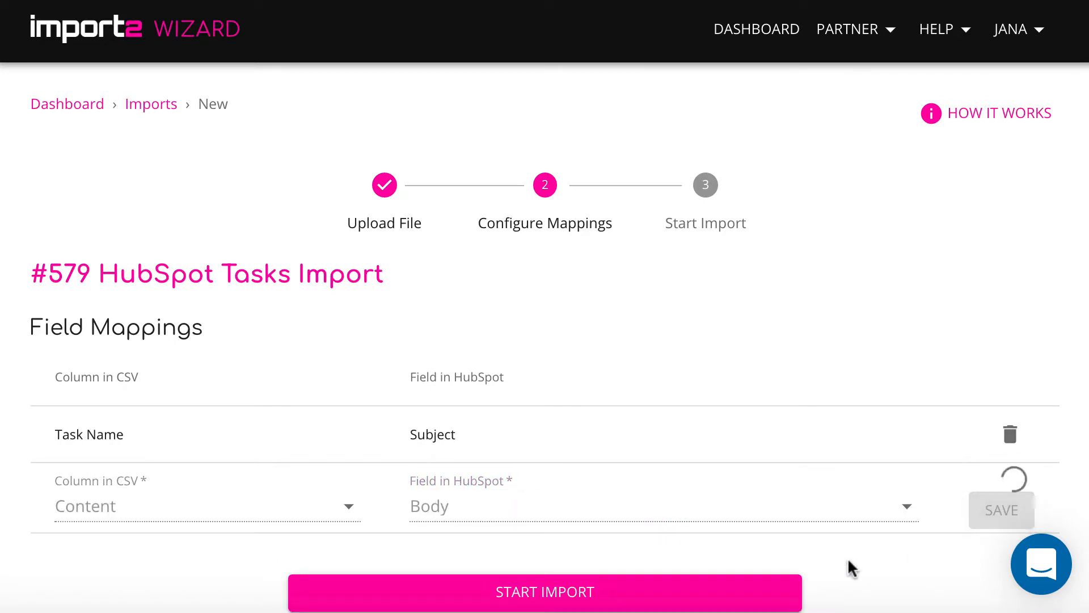
click(1001, 510)
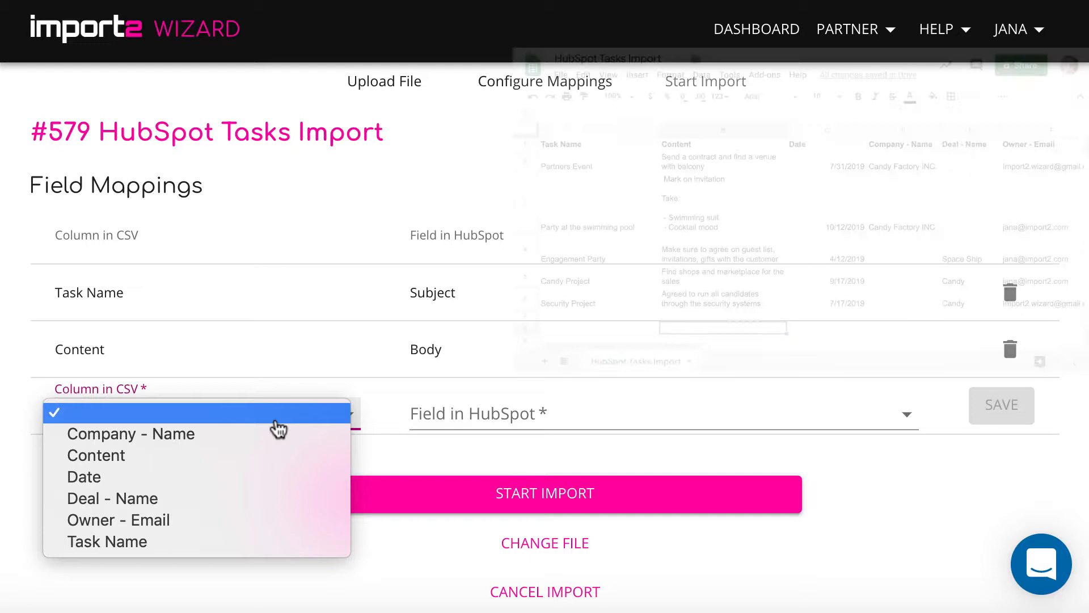
- Map Date to Due Date using the month/day/year (12/31/2017) format
click(83, 477)
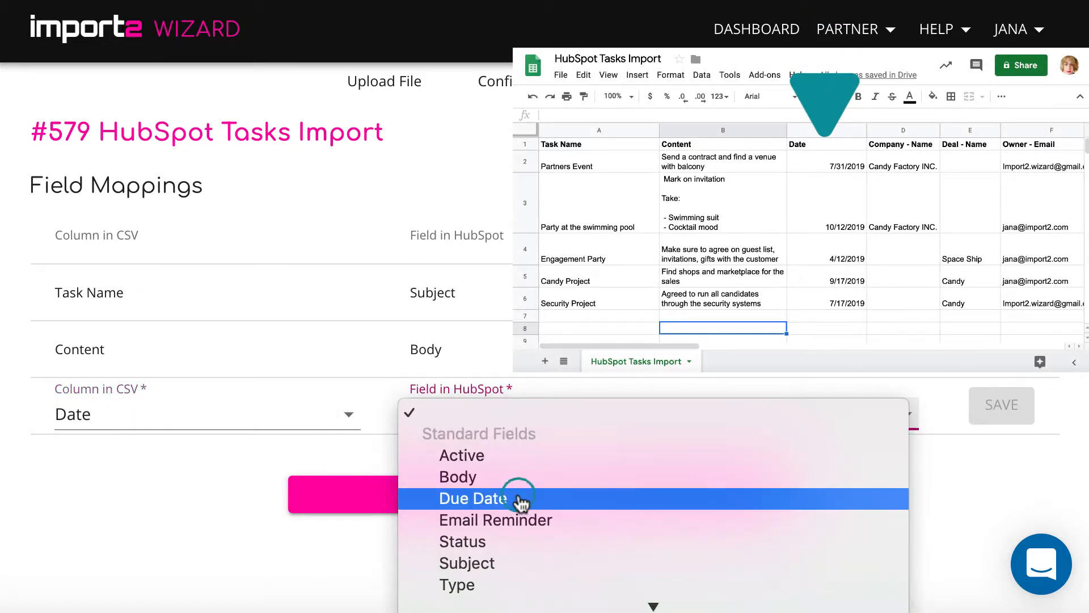
click(472, 499)
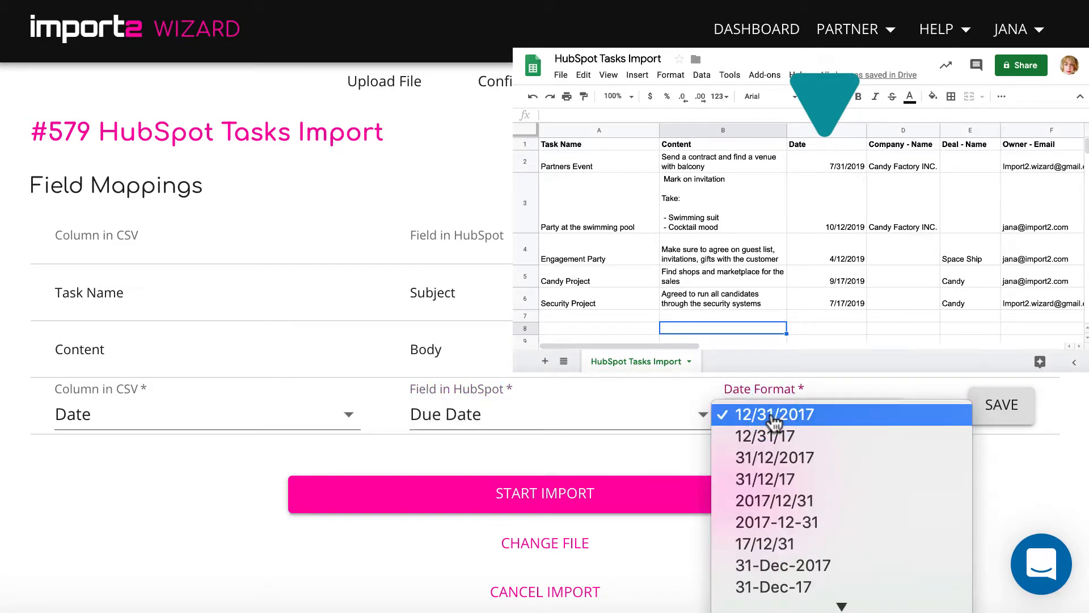
click(773, 414)
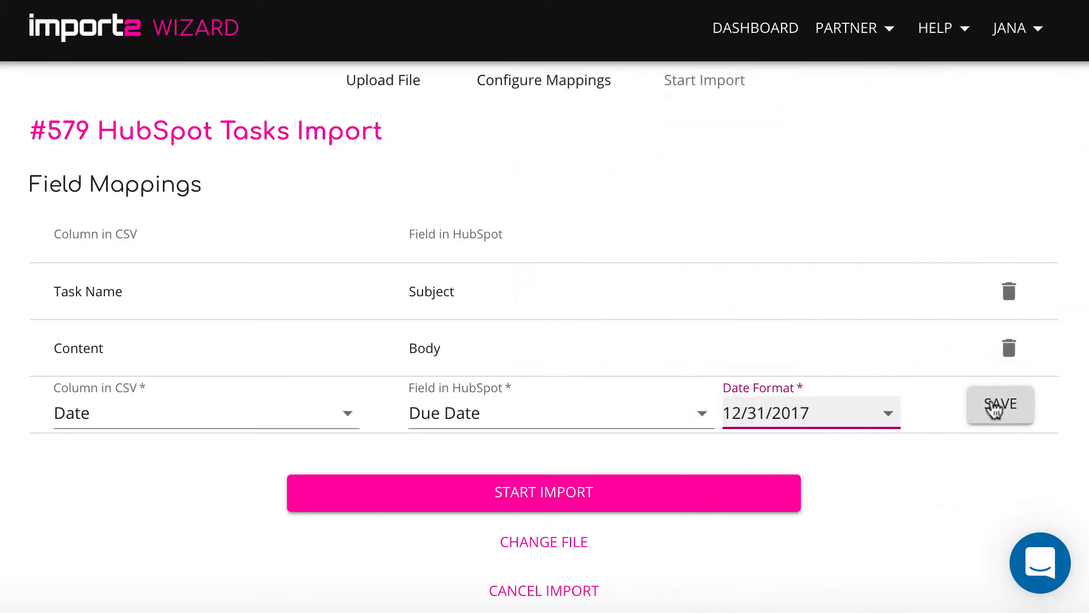
click(1001, 404)
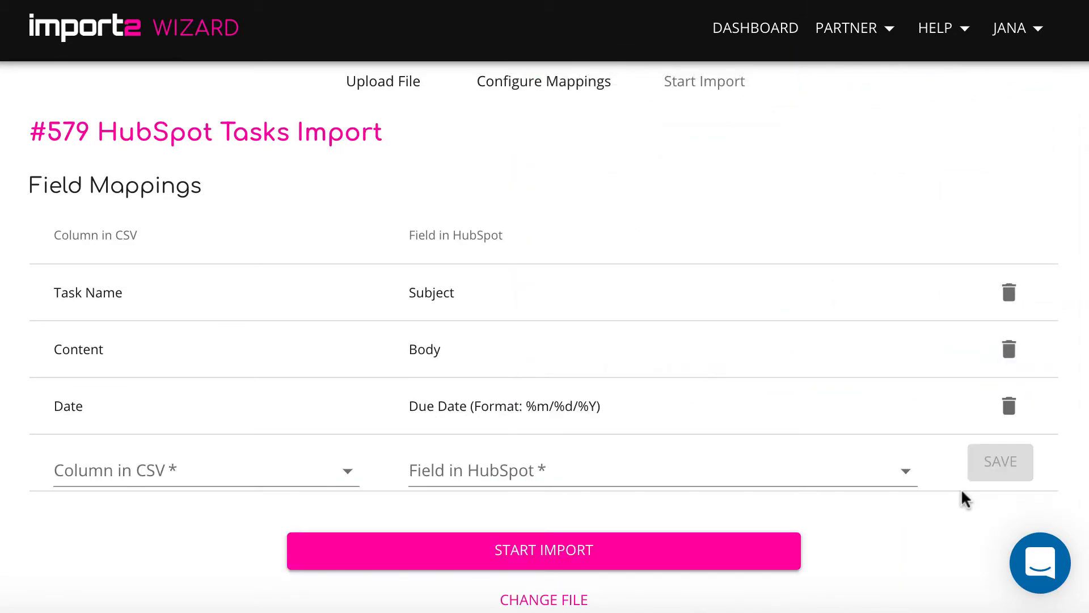
- Map Owner - Email to Assigned To by email and Deal - Name to Deals by deal name
click(205, 470)
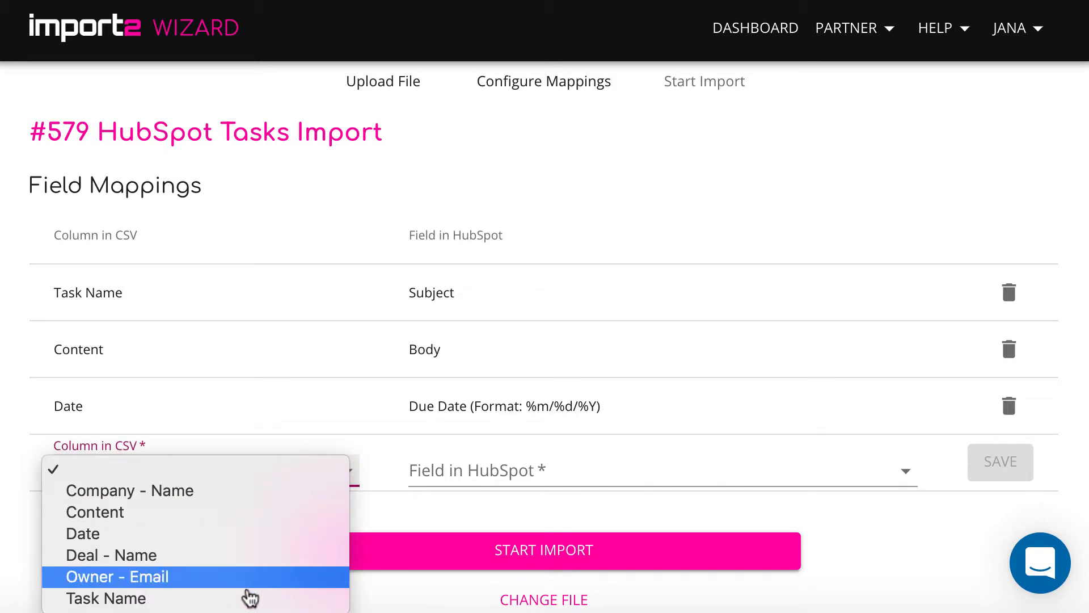
click(116, 577)
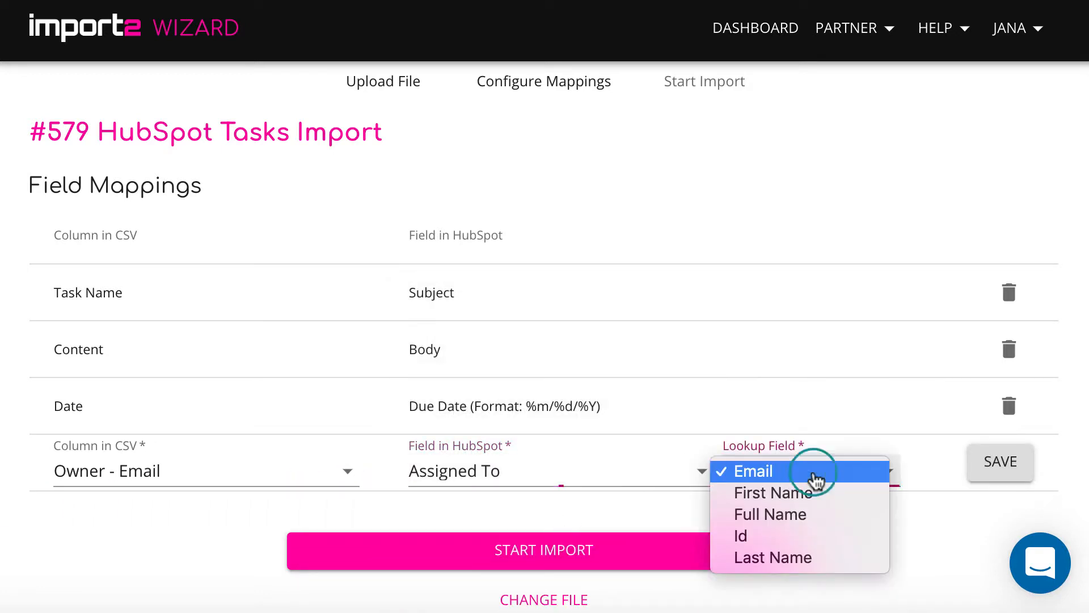
click(754, 471)
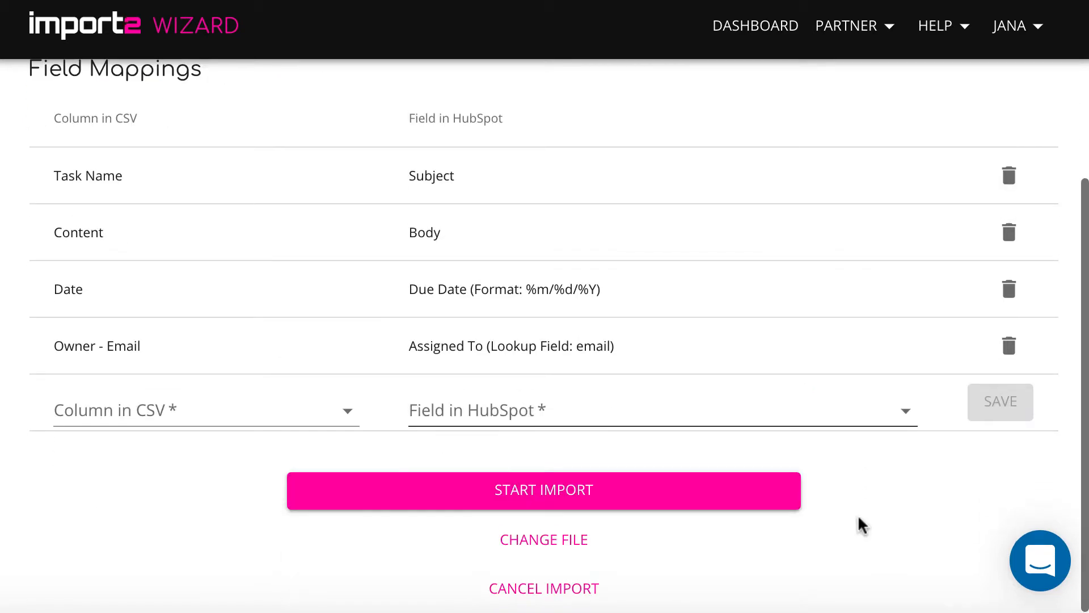
click(205, 411)
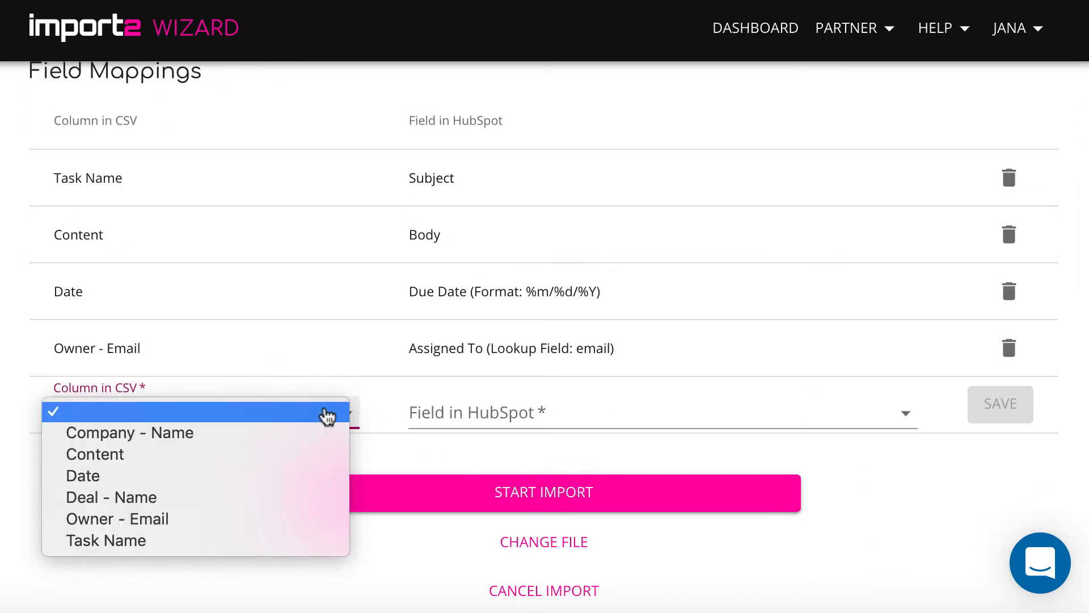
click(112, 497)
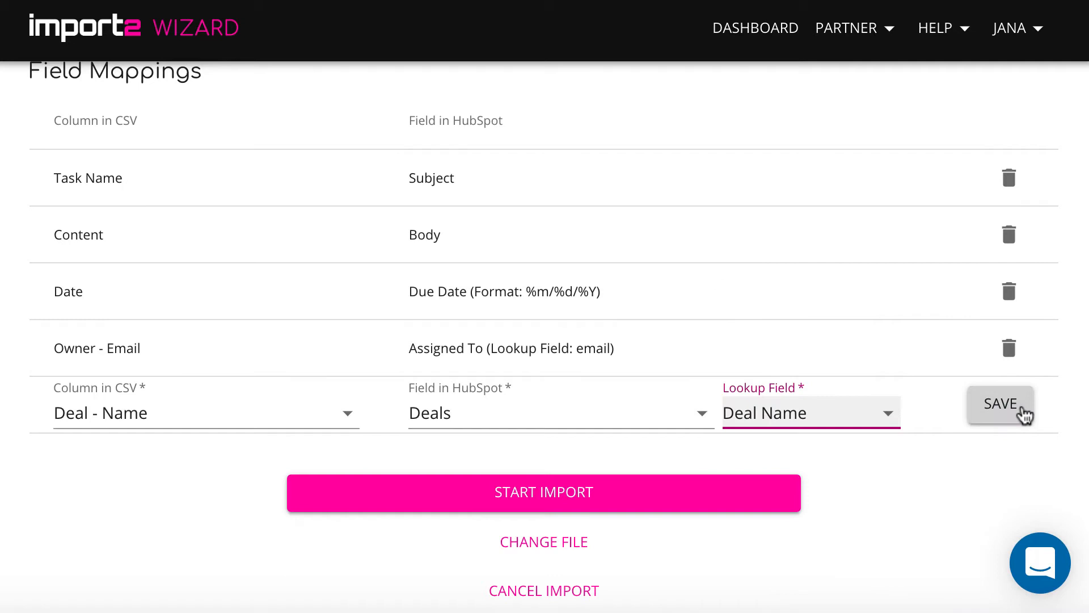
click(1001, 404)
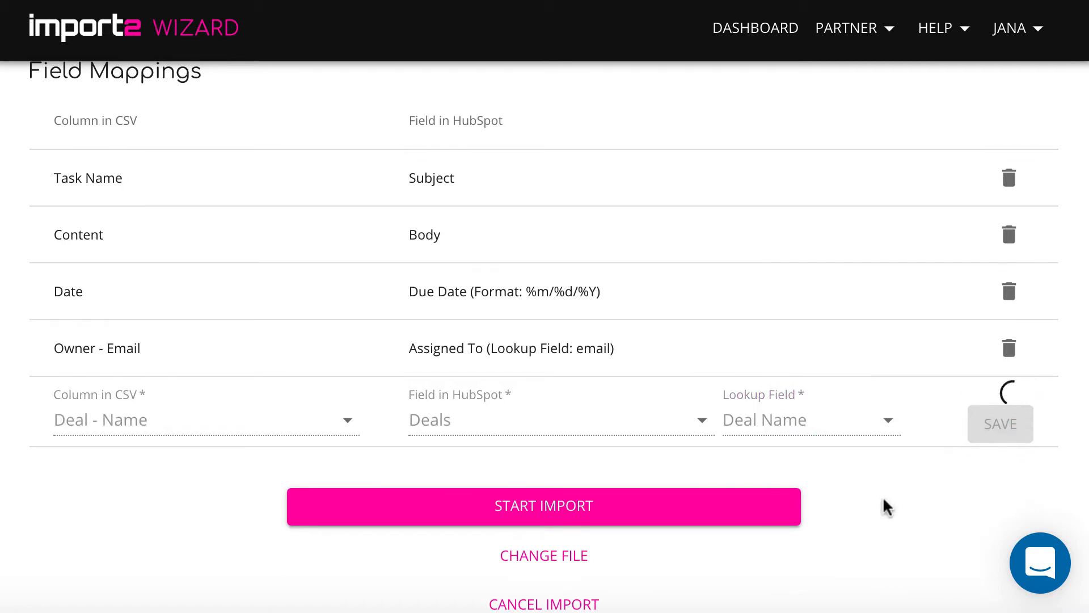
click(1001, 423)
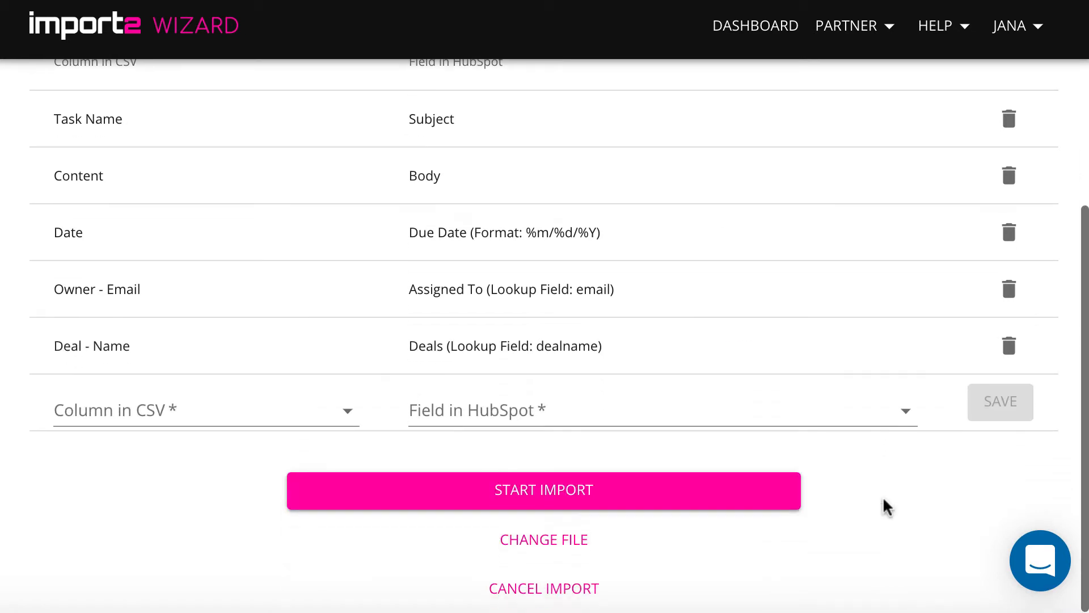
- Map Company - Name to Companies with a name lookup
click(204, 411)
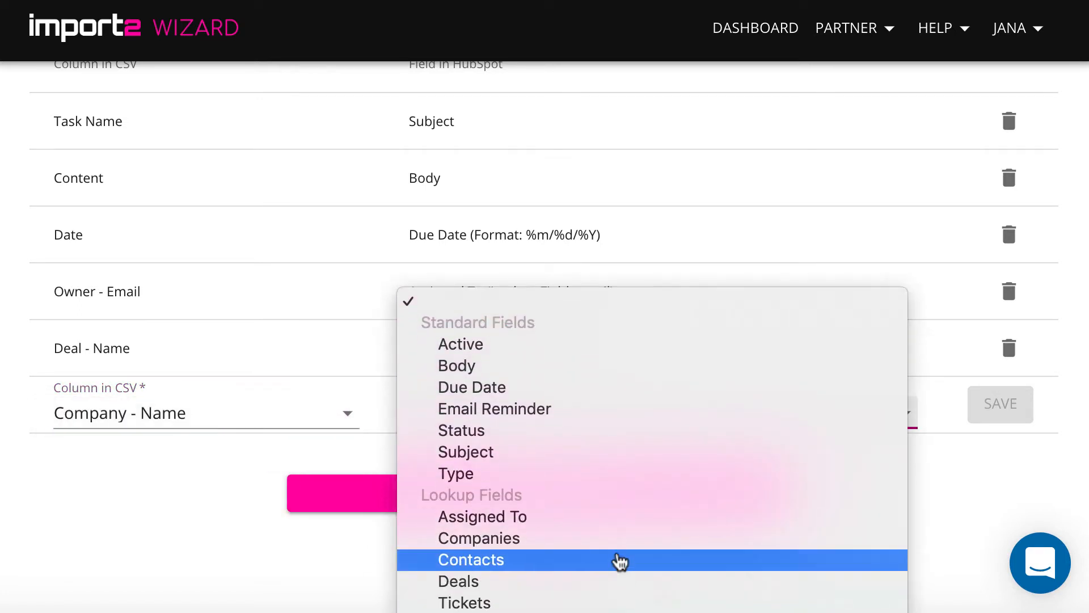
click(478, 537)
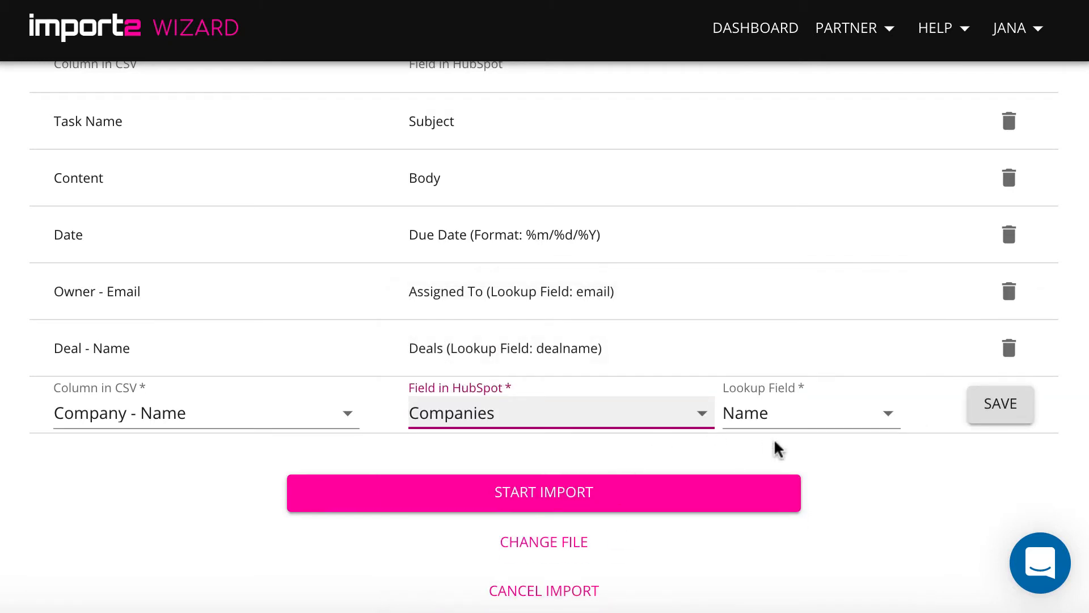
click(1001, 404)
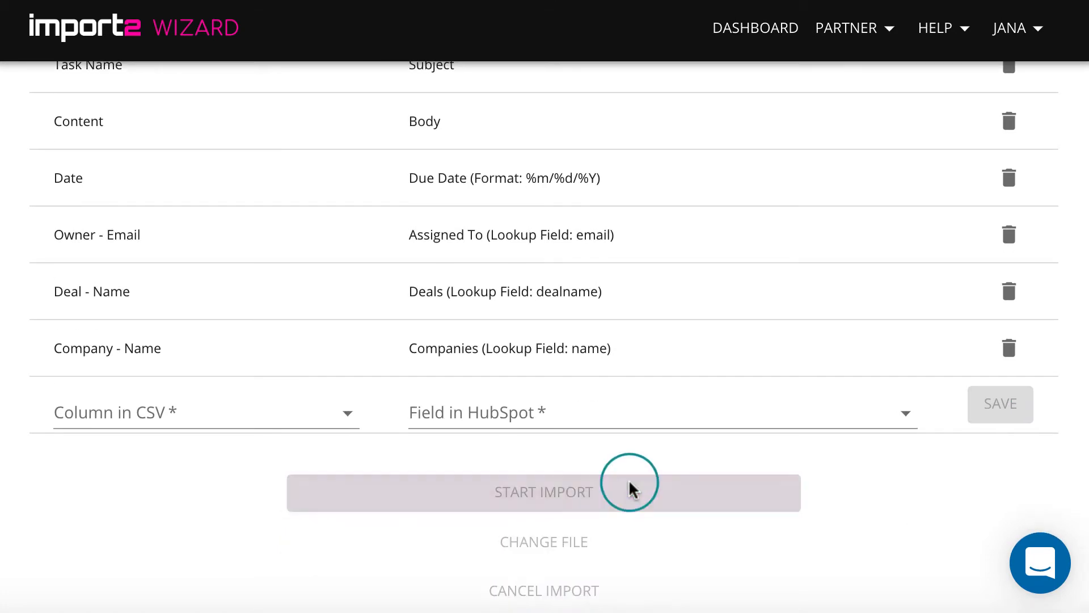
- Run the import and view the imported tasks on the Candy Factory INC. HubSpot timeline
click(545, 492)
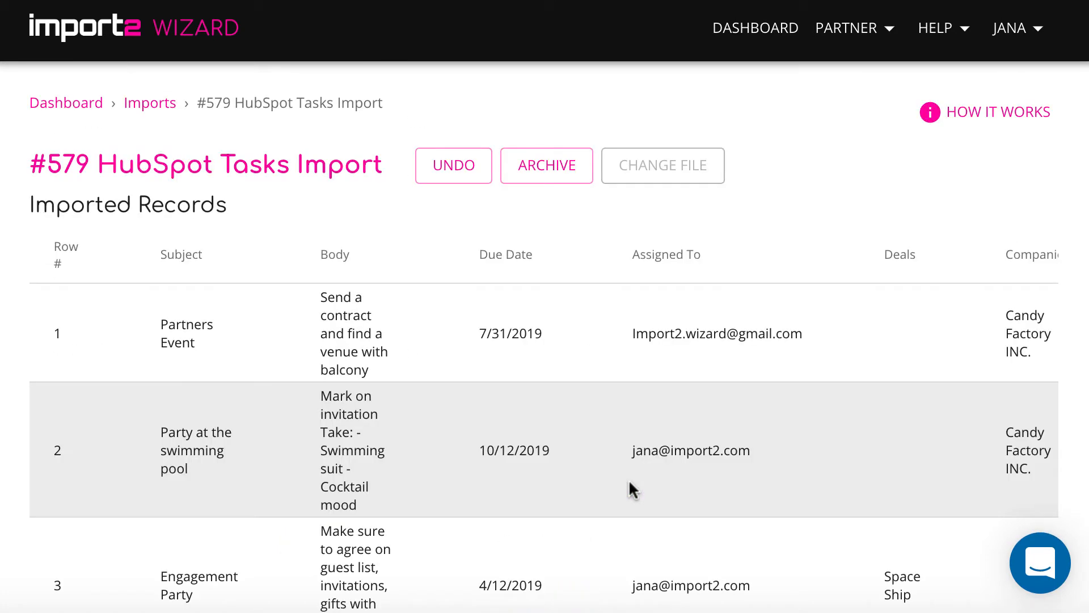
scroll(down, 3)
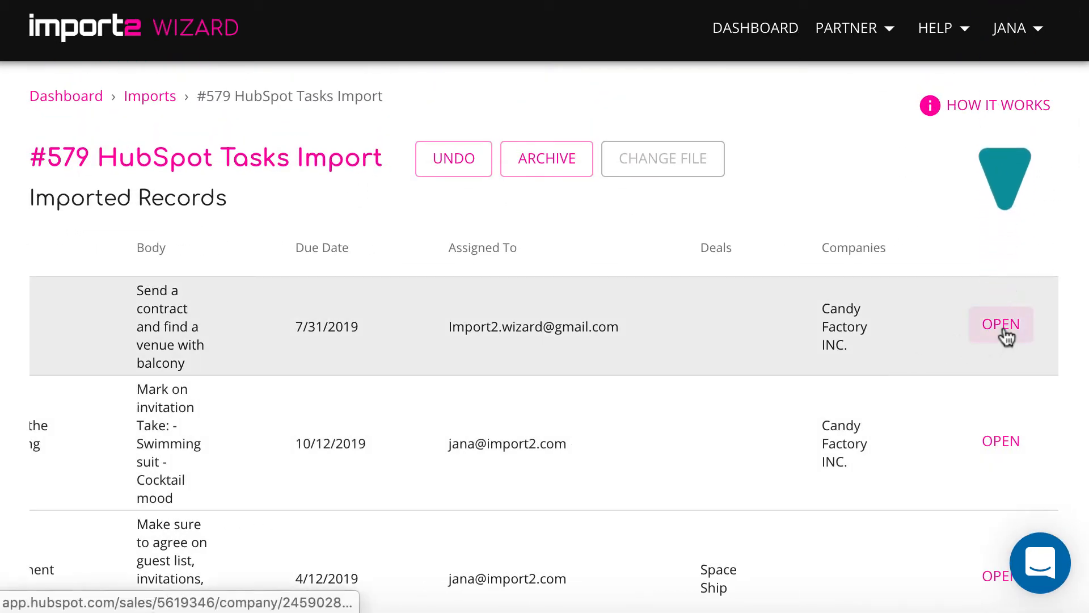
click(1001, 325)
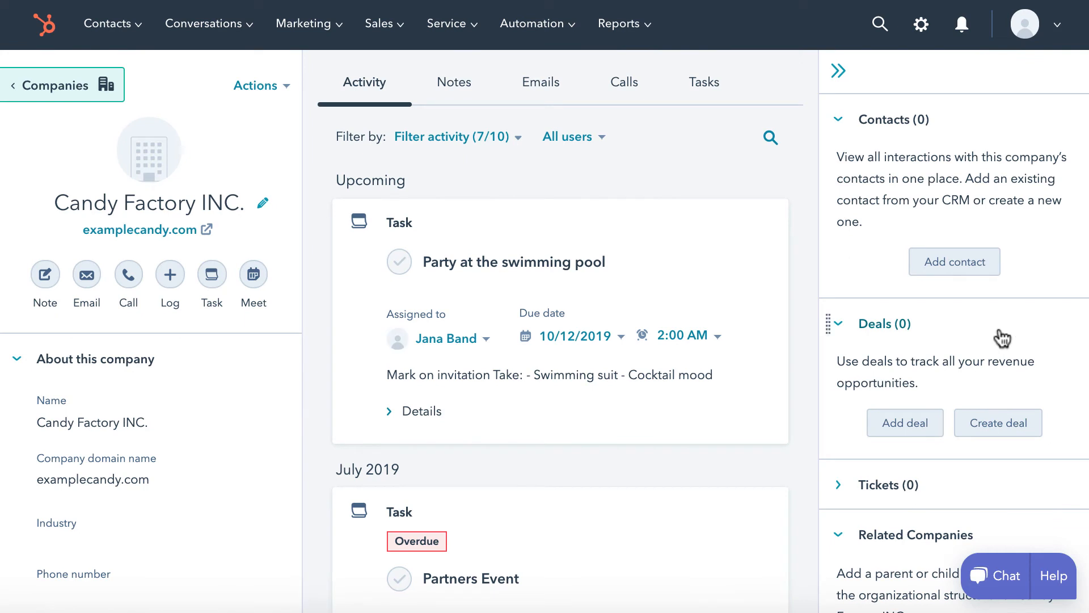
scroll(down, 3)
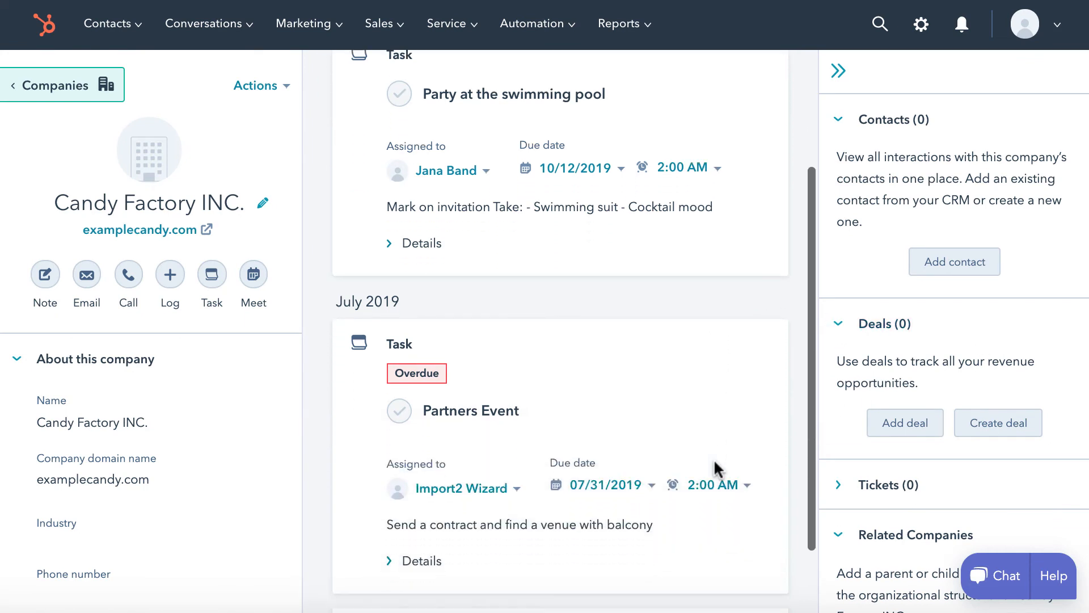